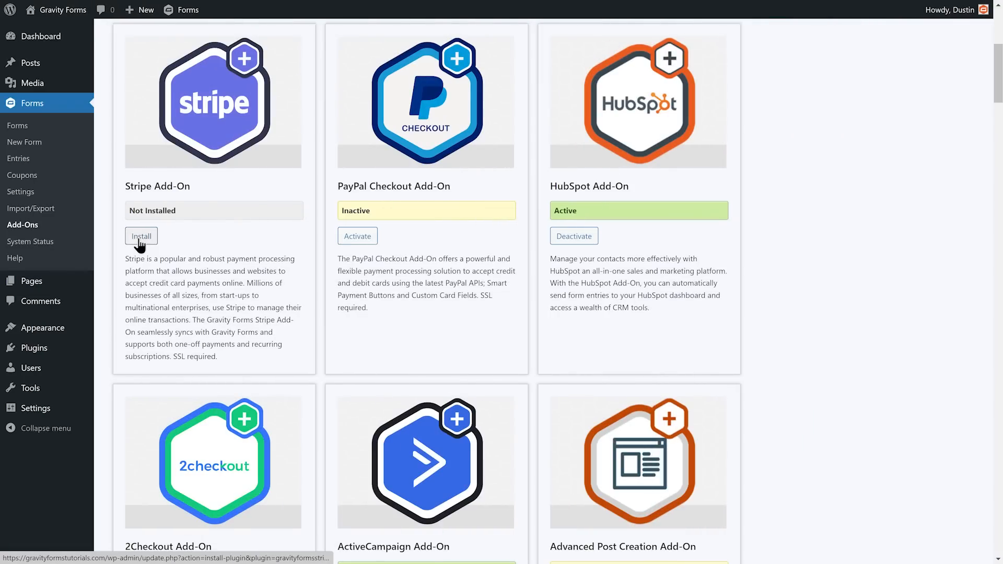
- Install and activate the Stripe Add-On, then go to its Stripe settings page
left_click(141, 236)
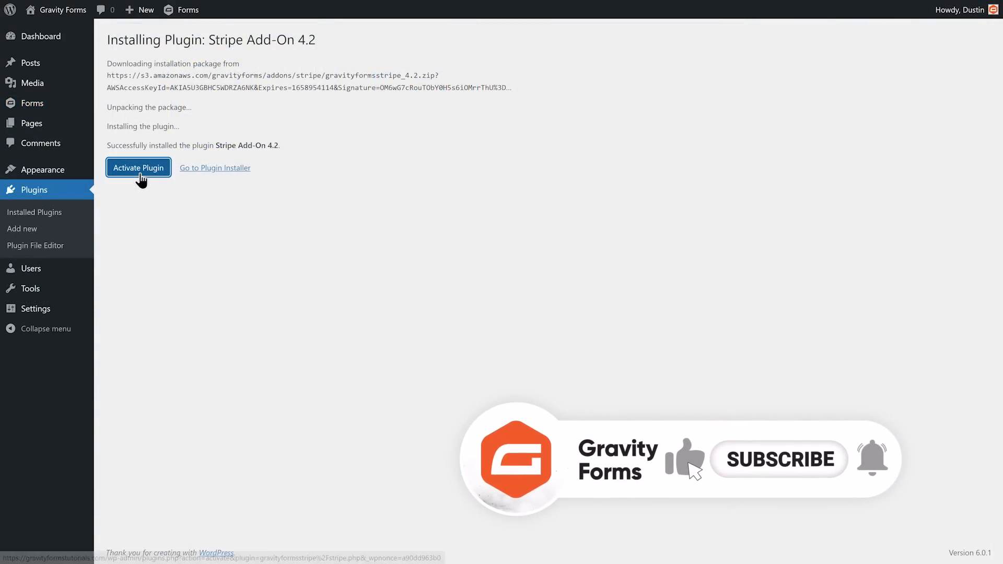
left_click(138, 167)
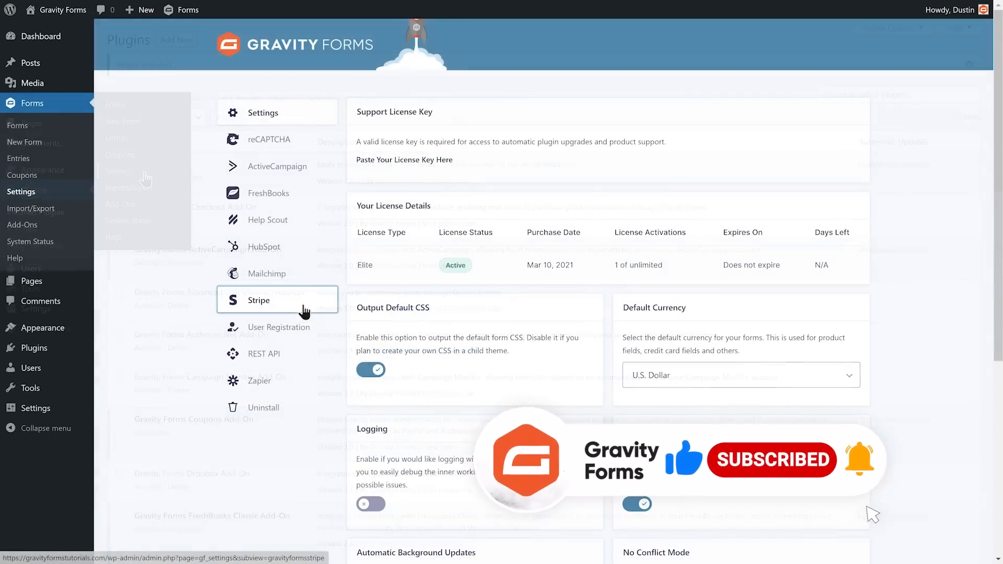
left_click(259, 300)
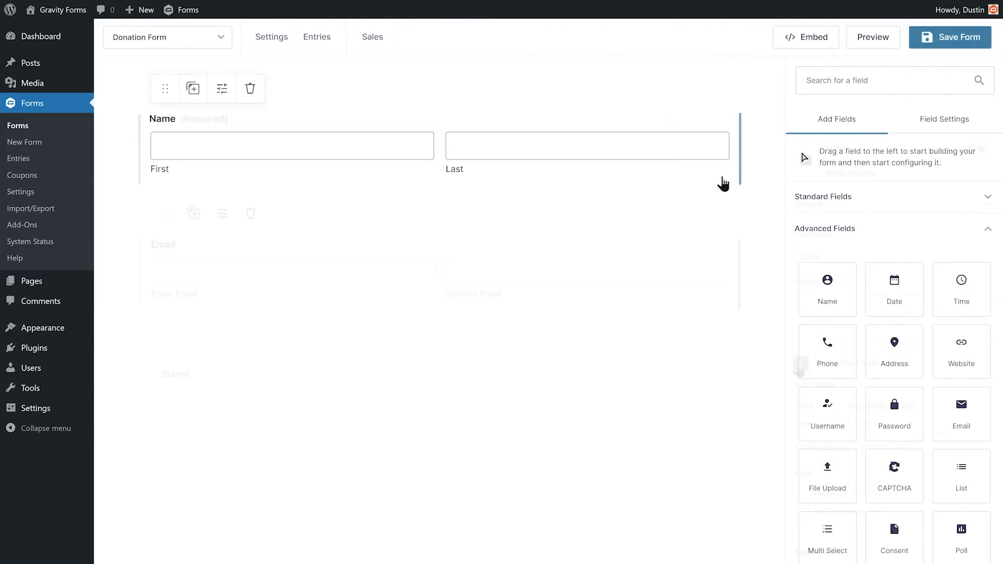
- Make Email required and turn Donation Amount into radio choices $5, $25, $100, Other
left_click(292, 270)
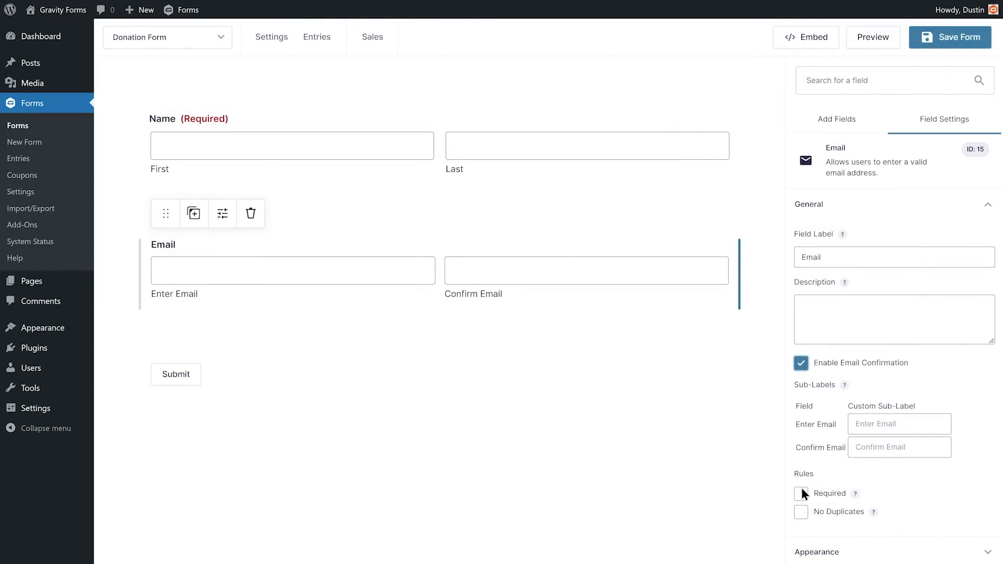
left_click(800, 494)
type("Donation Amount")
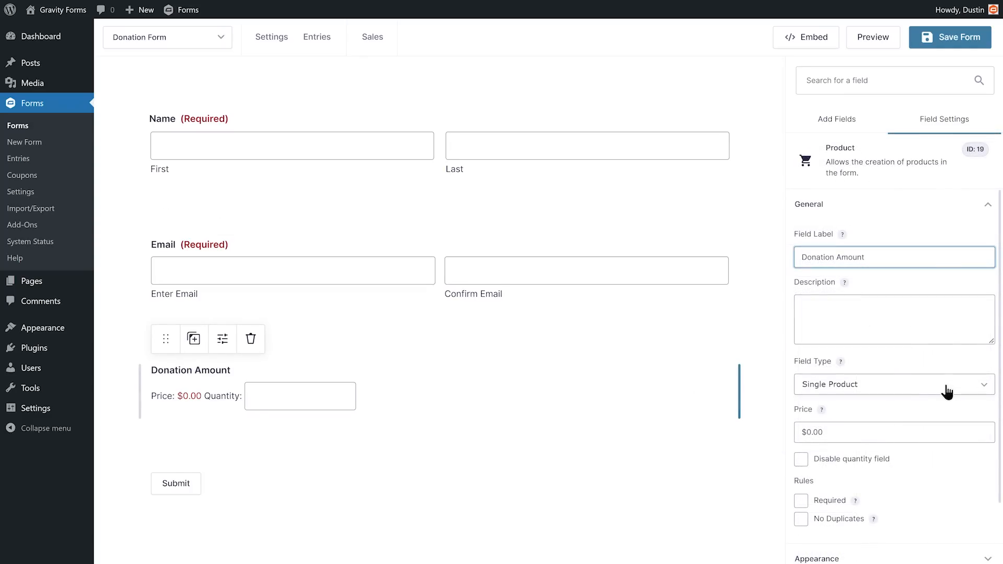
left_click(894, 384)
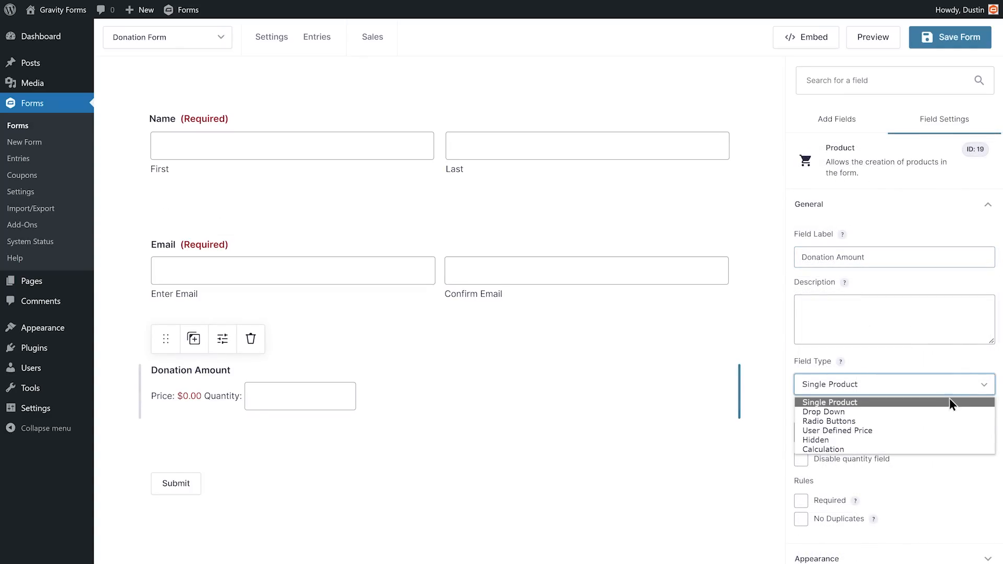
left_click(829, 421)
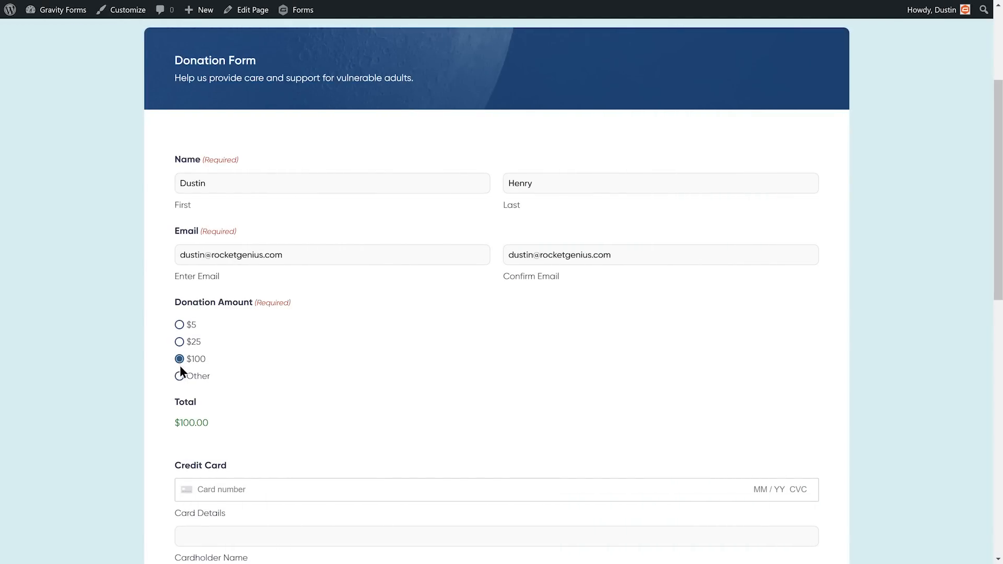
left_click(179, 375)
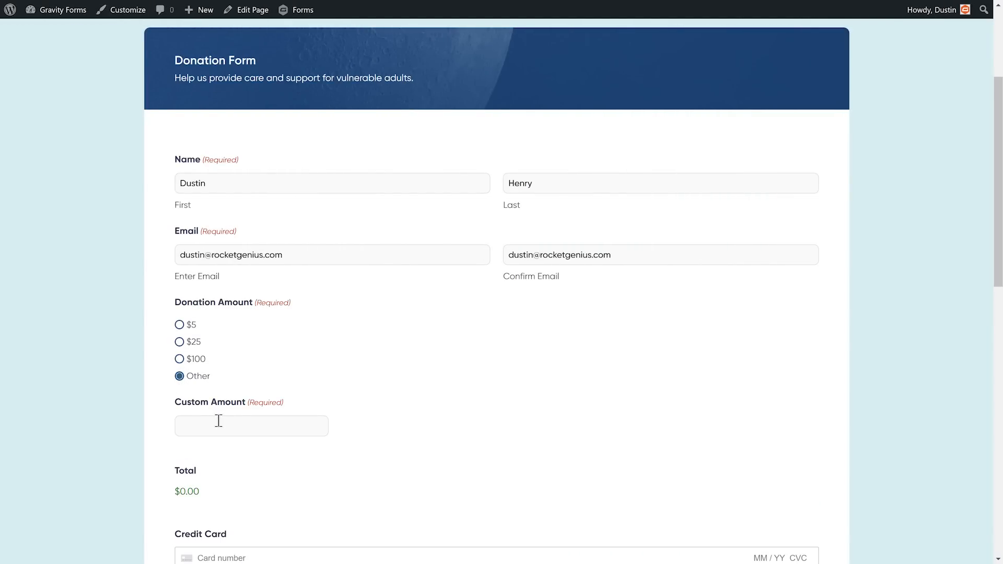
left_click(251, 426)
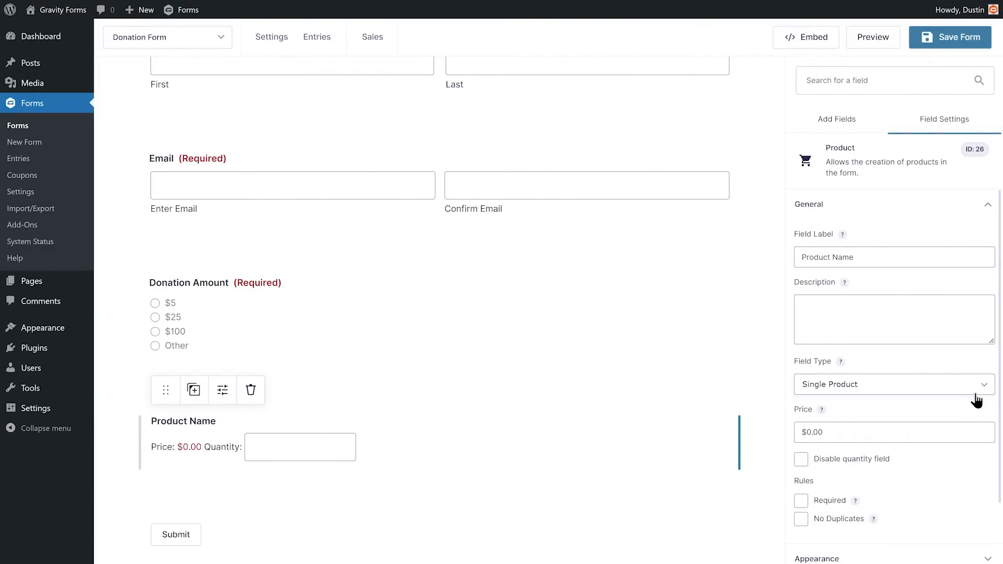
- Make Custom Amount a small price field shown only when Donation Amount is Other
left_click(893, 385)
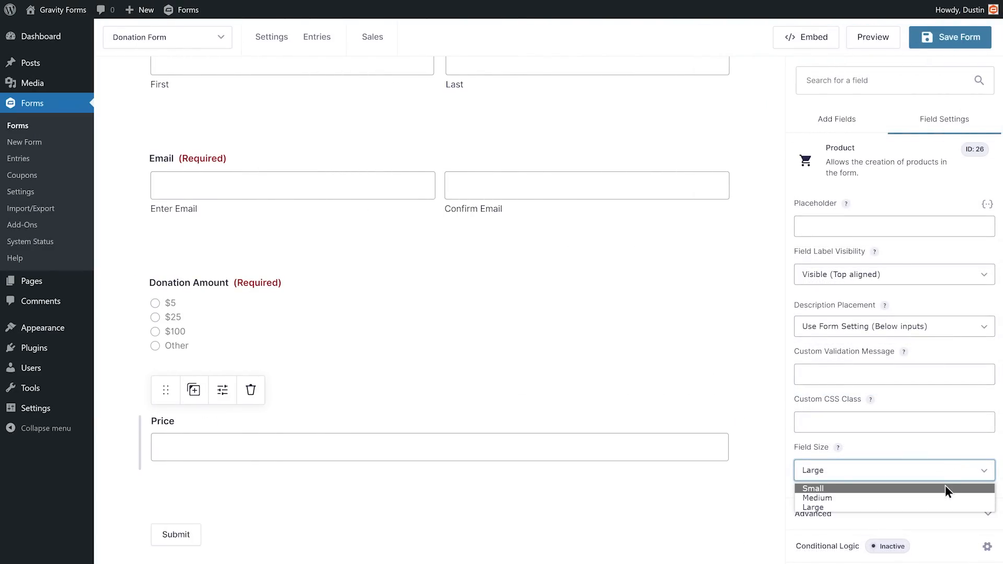
left_click(813, 488)
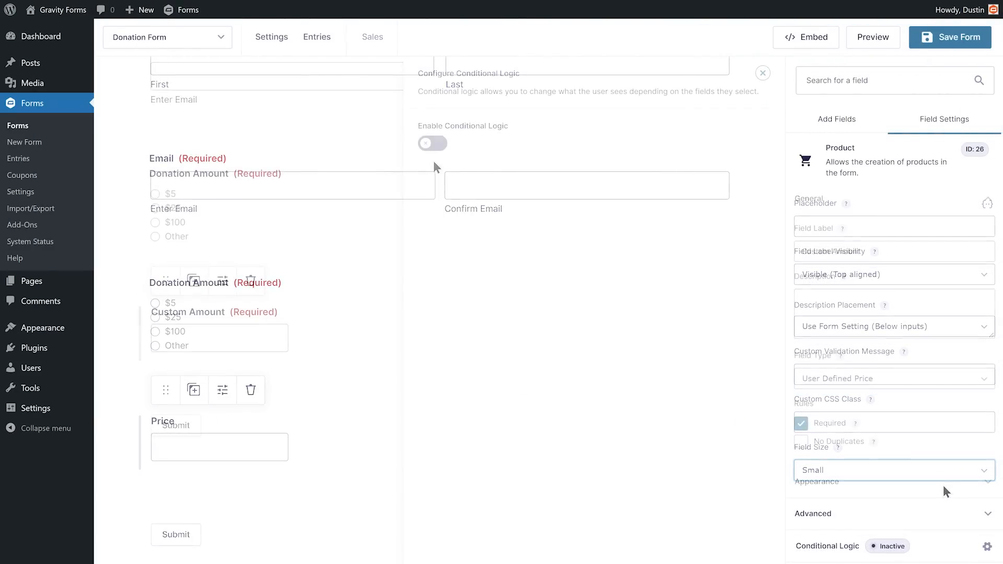
left_click(432, 144)
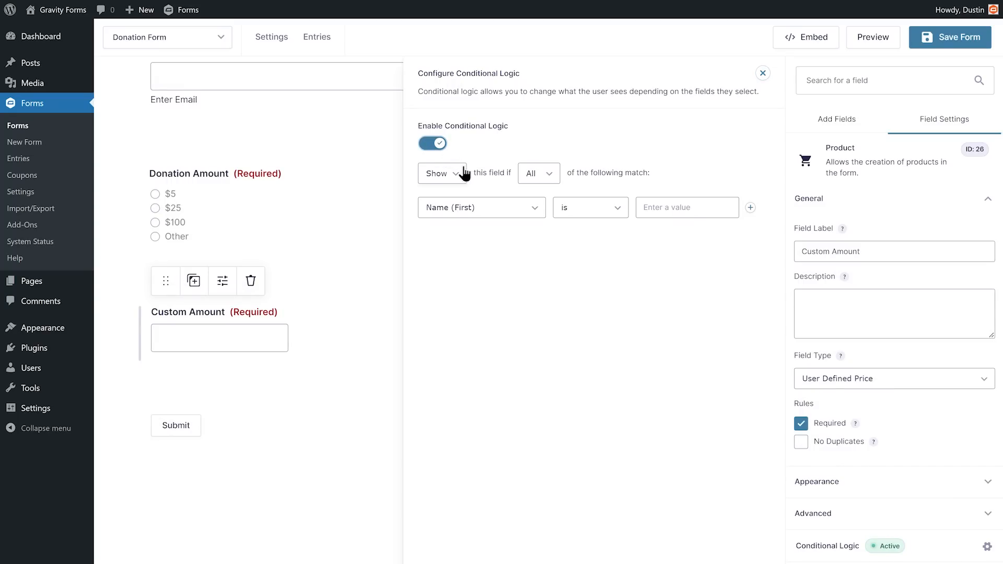
left_click(482, 207)
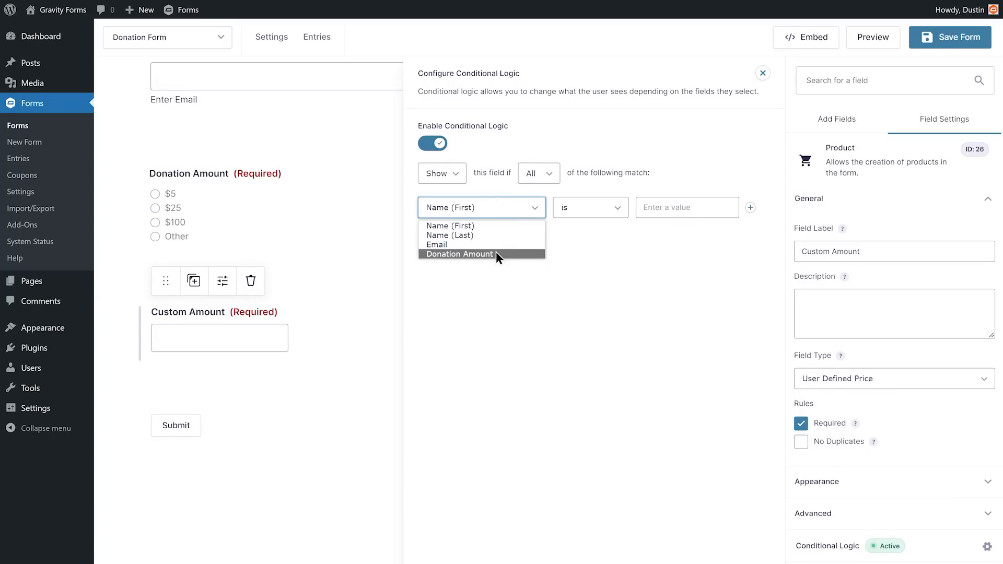
left_click(459, 254)
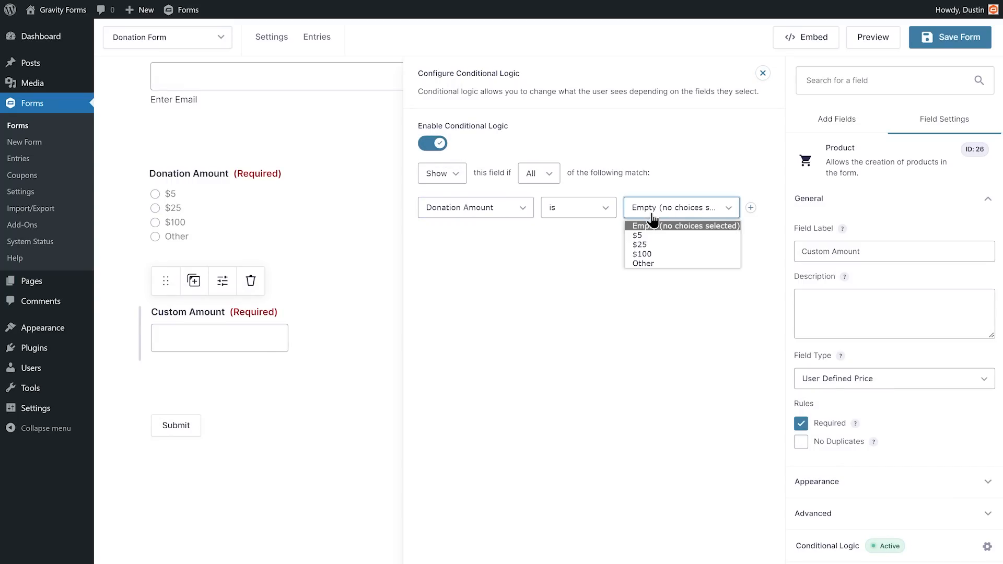
left_click(643, 263)
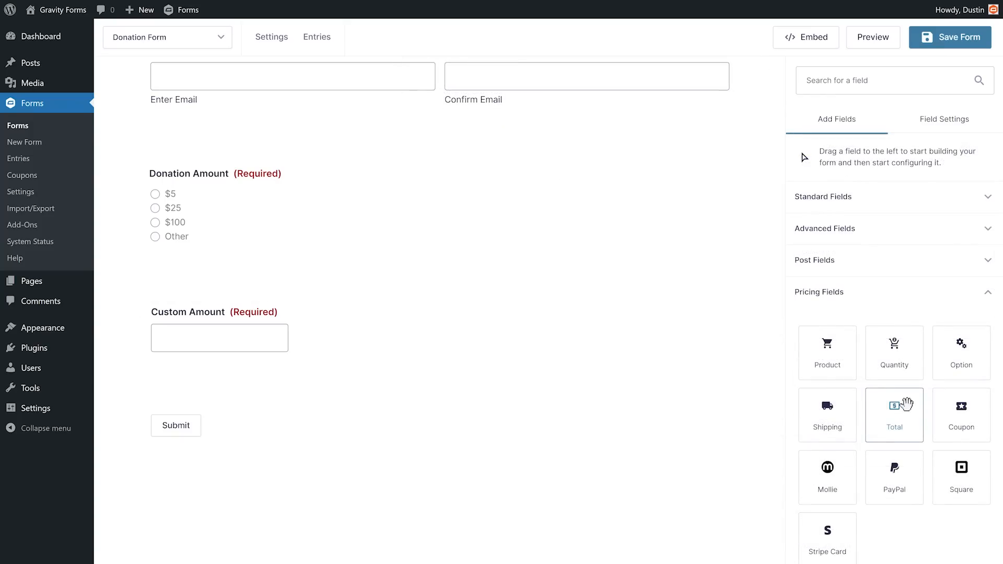
- Drag a Total pricing field onto the form below Custom Amount
left_click_drag(894, 414, 588, 365)
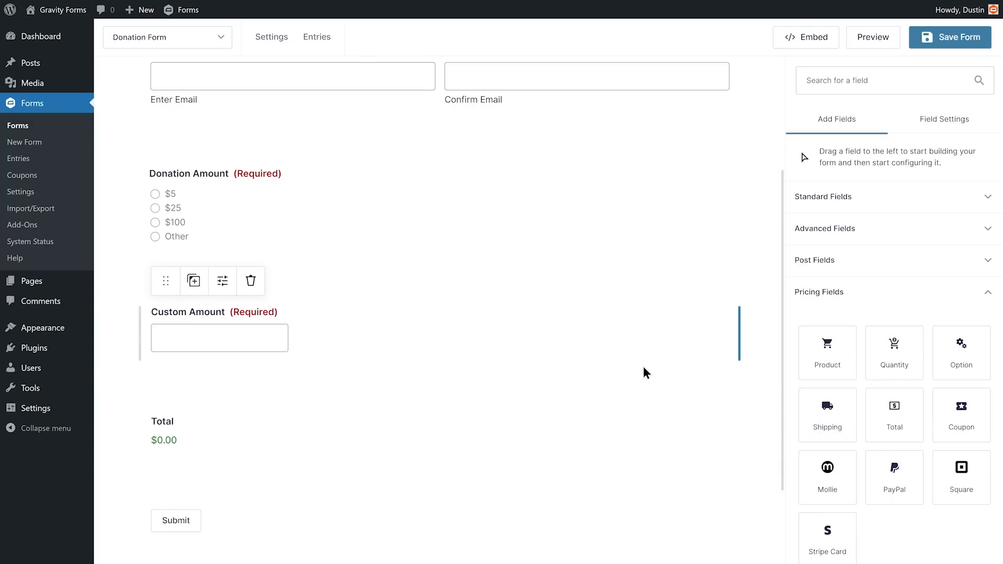
scroll("down", 3)
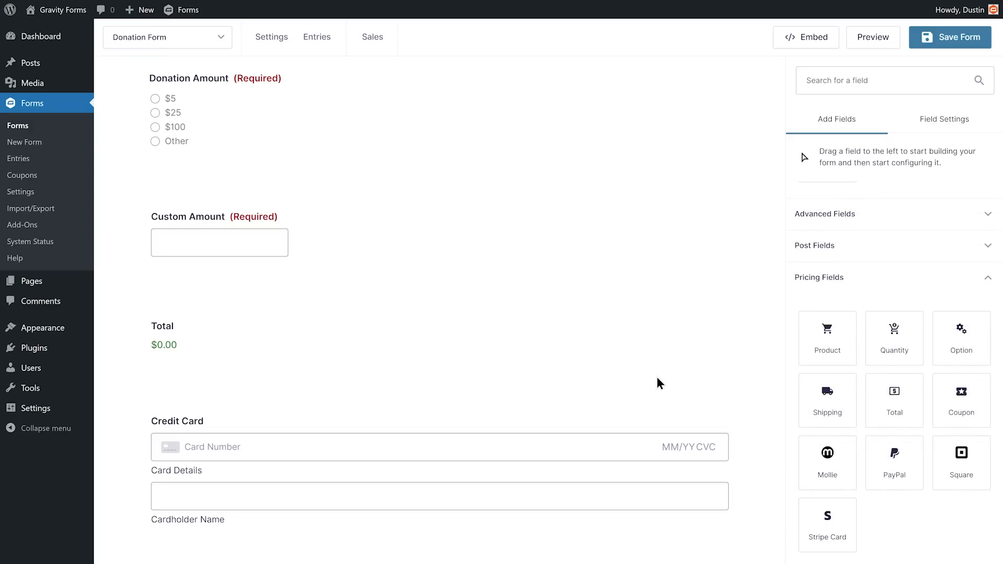
- Edit the Donation Form Feed from the form's Stripe settings, scrolling toward Save Settings
left_click(271, 37)
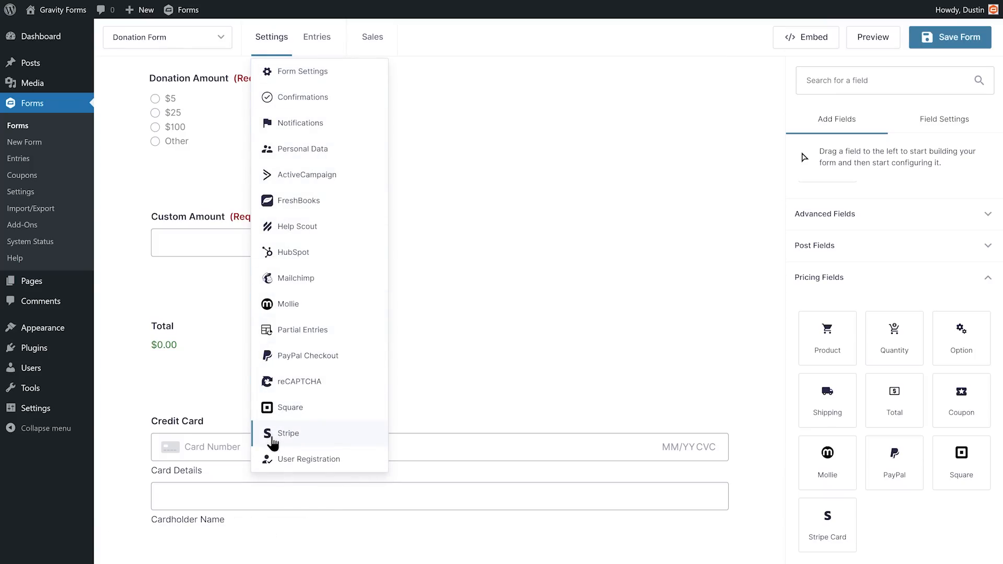
left_click(288, 434)
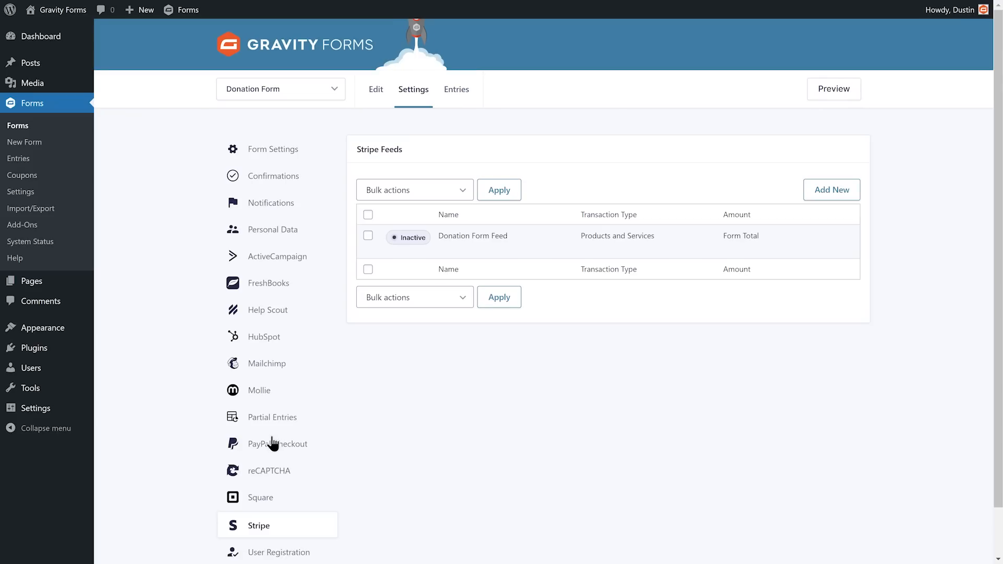
left_click(472, 235)
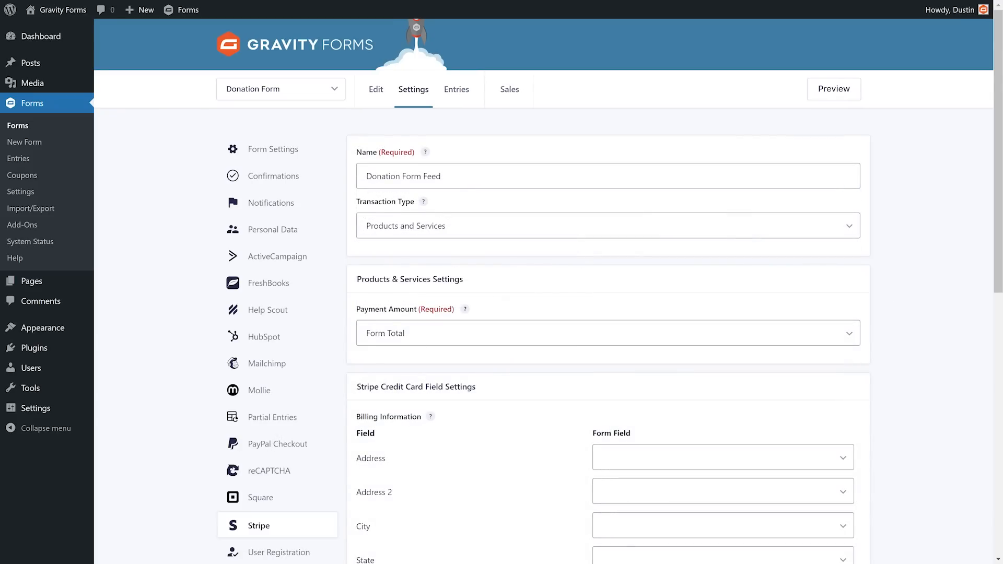
scroll("down", 3)
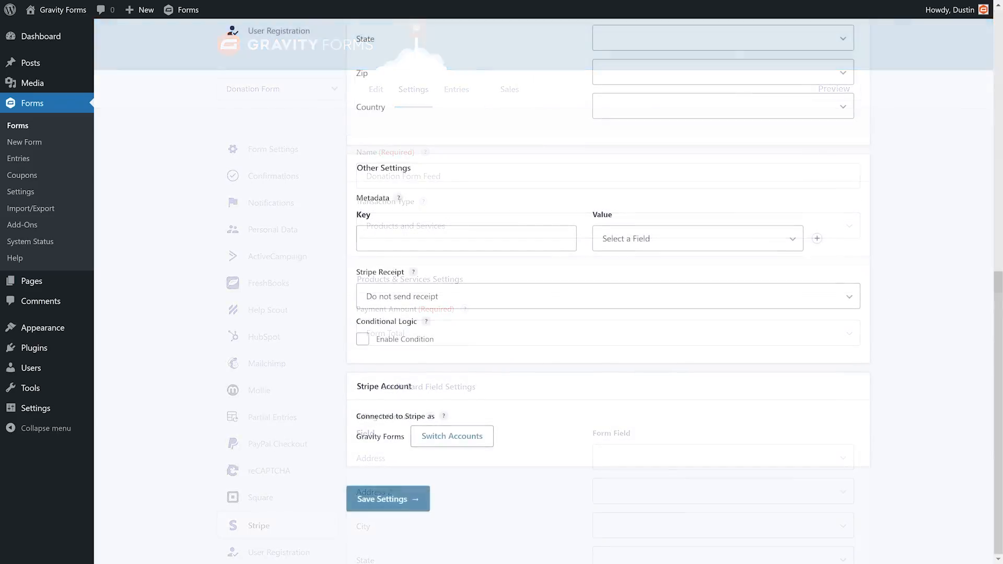